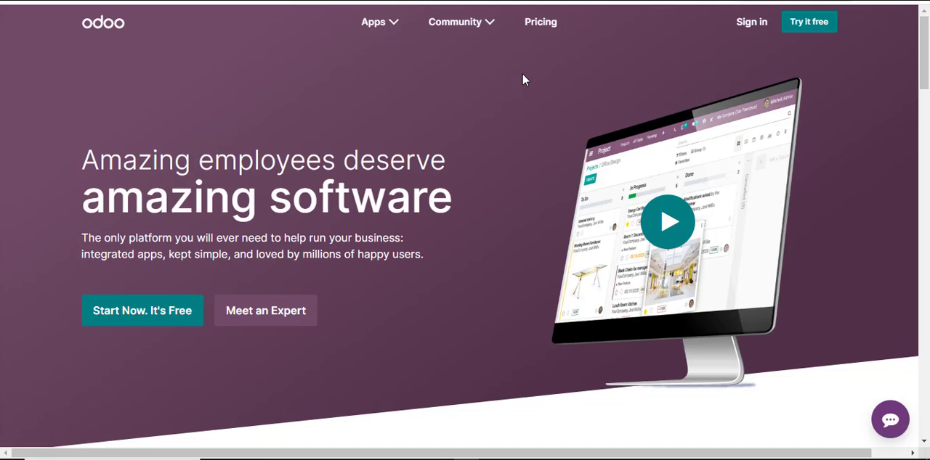
pyautogui.moveTo(752, 34)
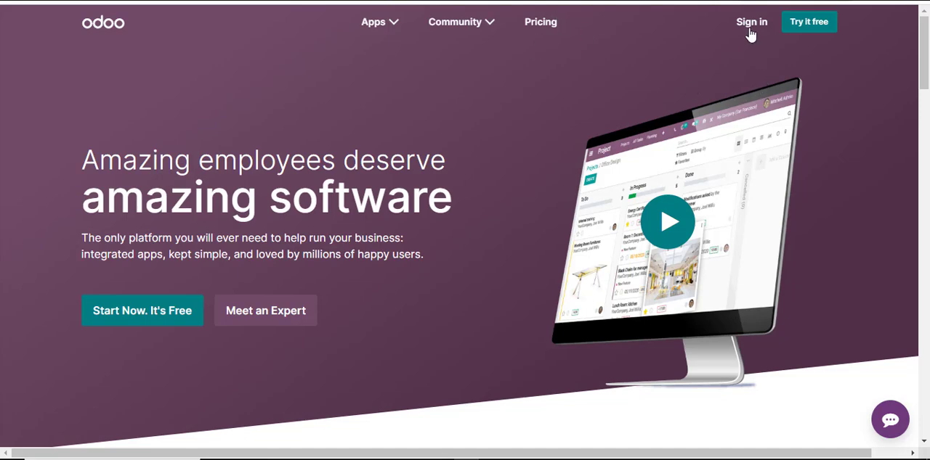
# Go to the Odoo account sign-in page from the odoo.com homepage
pyautogui.click(751, 21)
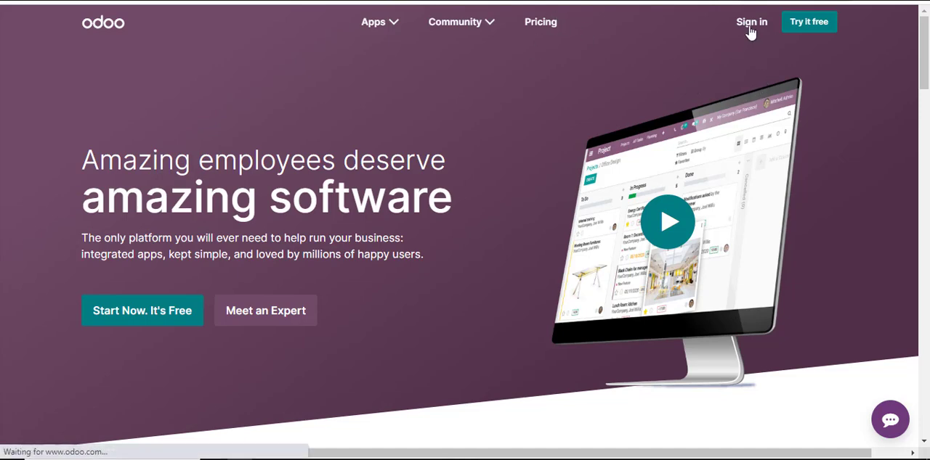
# Submit the filled-in email and password to reach the databases list (masoud, test-masoud)
pyautogui.click(751, 22)
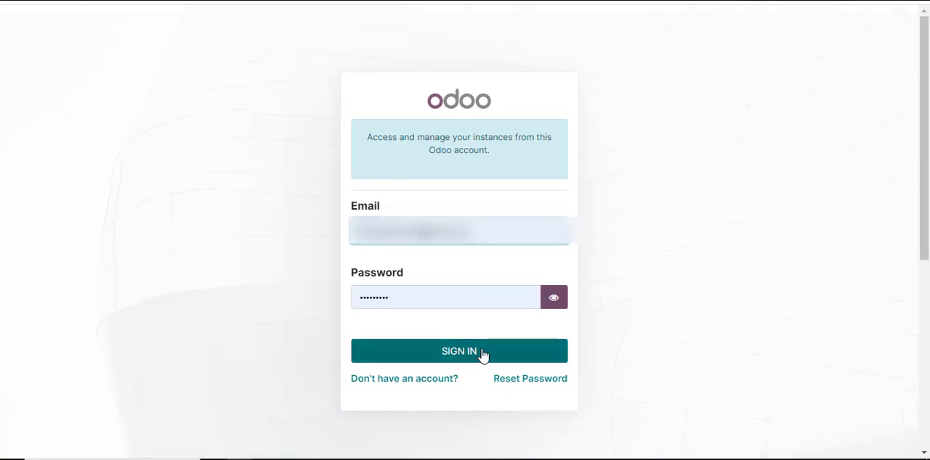
pyautogui.click(458, 351)
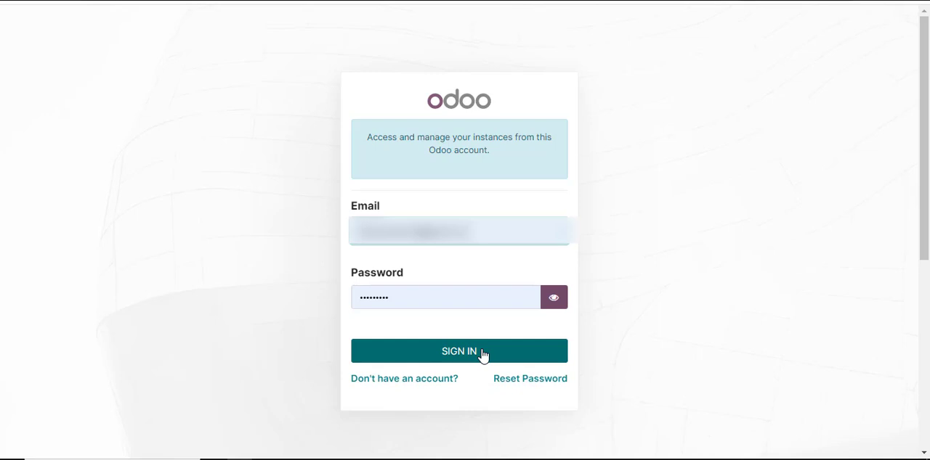
pyautogui.click(458, 350)
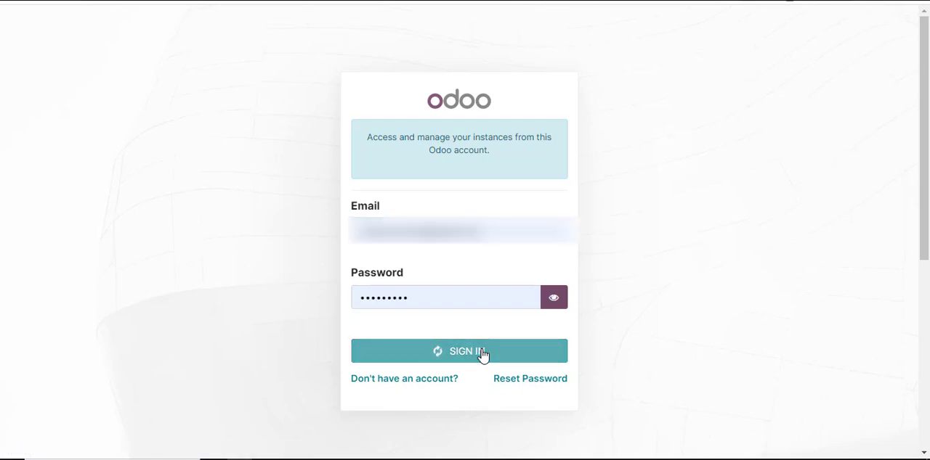
pyautogui.click(458, 351)
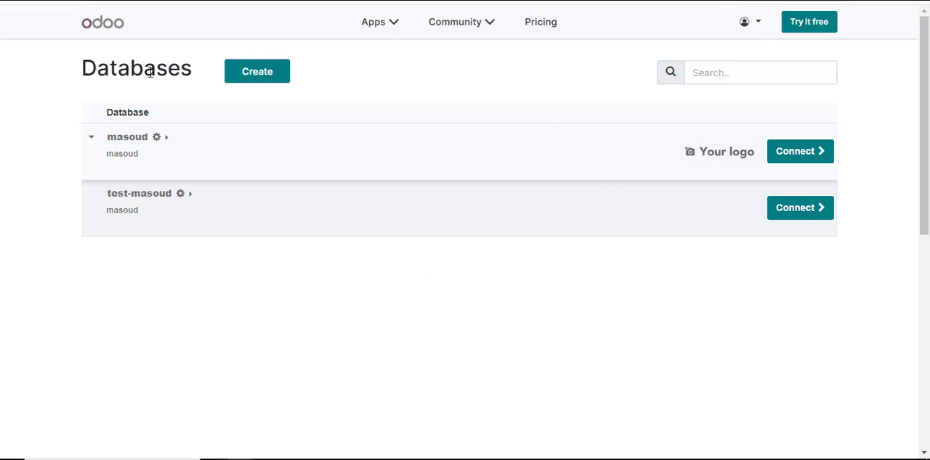
pyautogui.moveTo(622, 107)
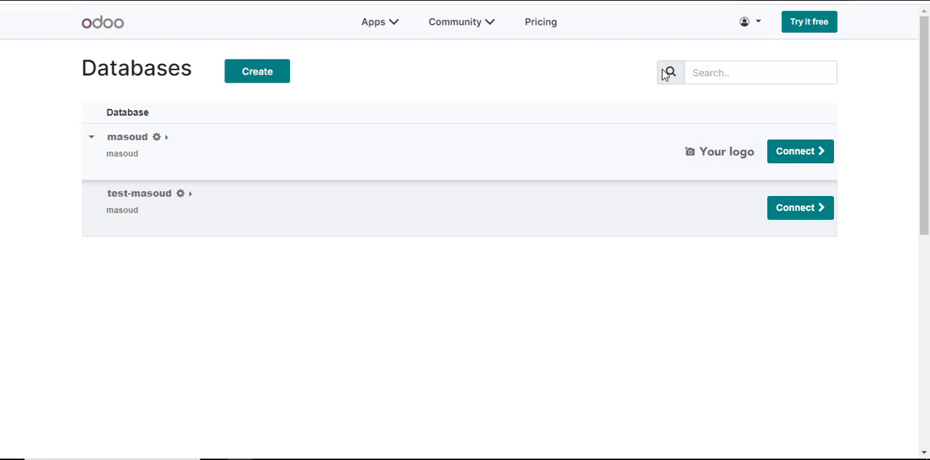
# Choose 'My Account' from the avatar dropdown to reach the account overview
pyautogui.click(748, 21)
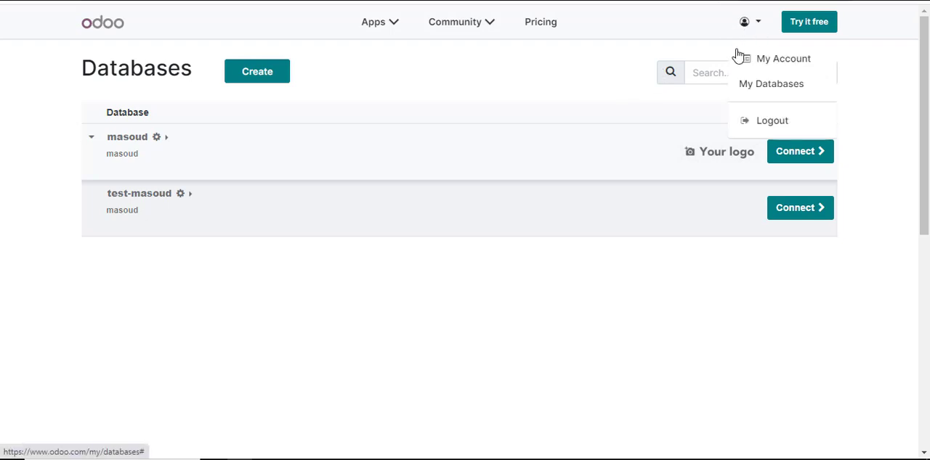
pyautogui.moveTo(782, 58)
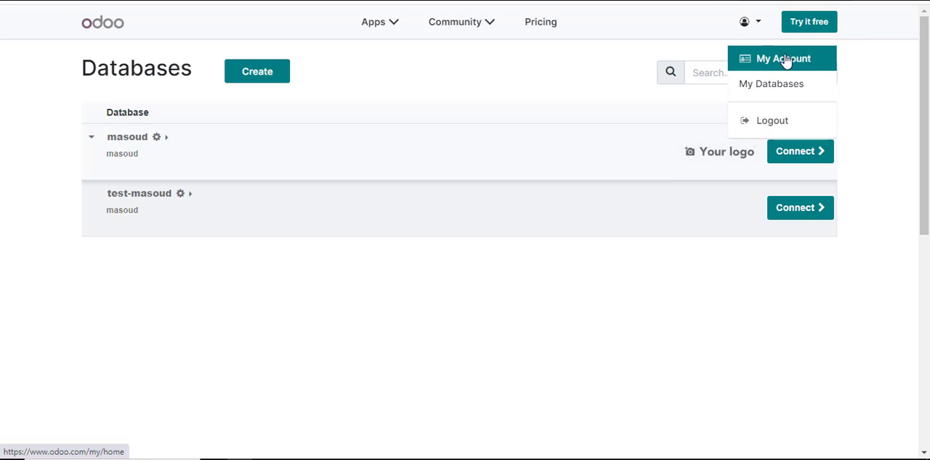
pyautogui.click(782, 59)
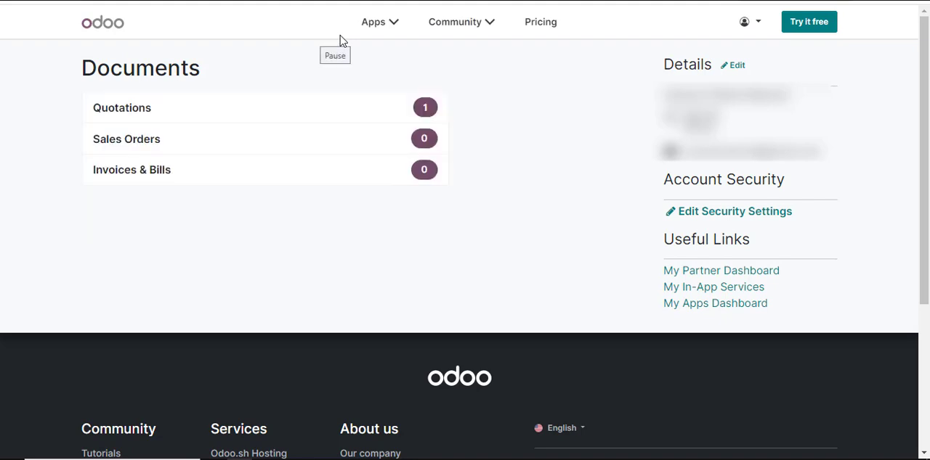
pyautogui.moveTo(638, 79)
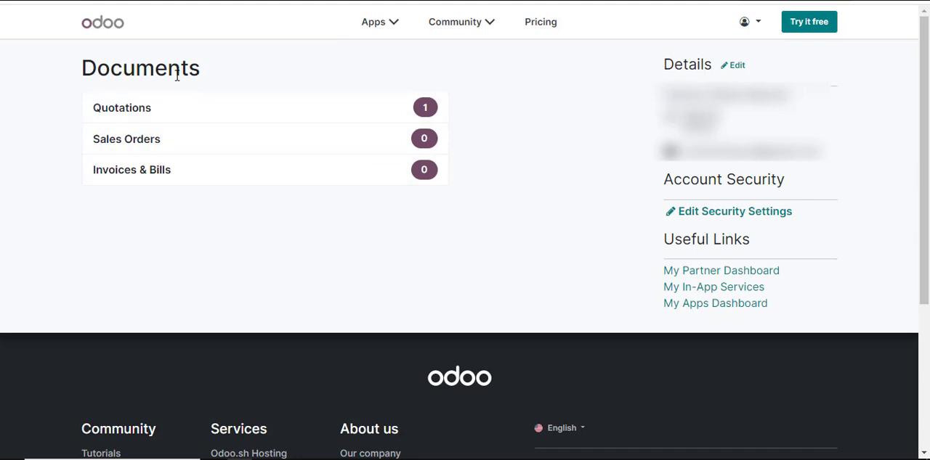
pyautogui.moveTo(180, 123)
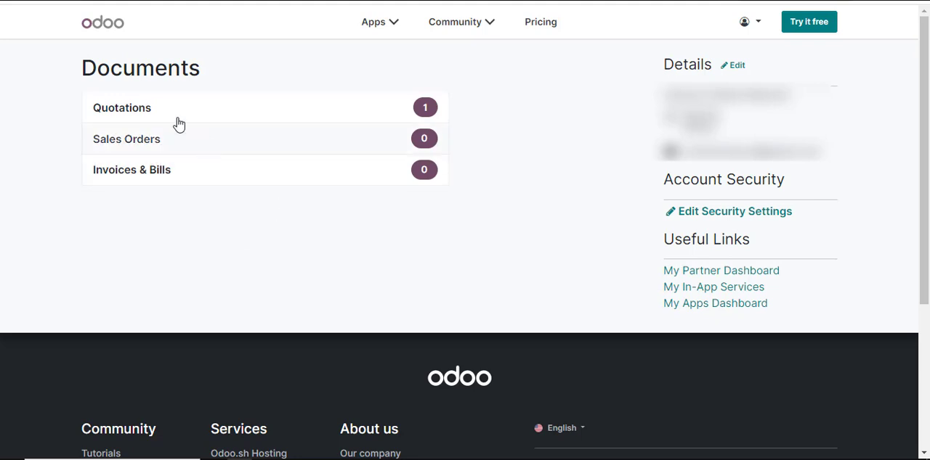
pyautogui.moveTo(517, 192)
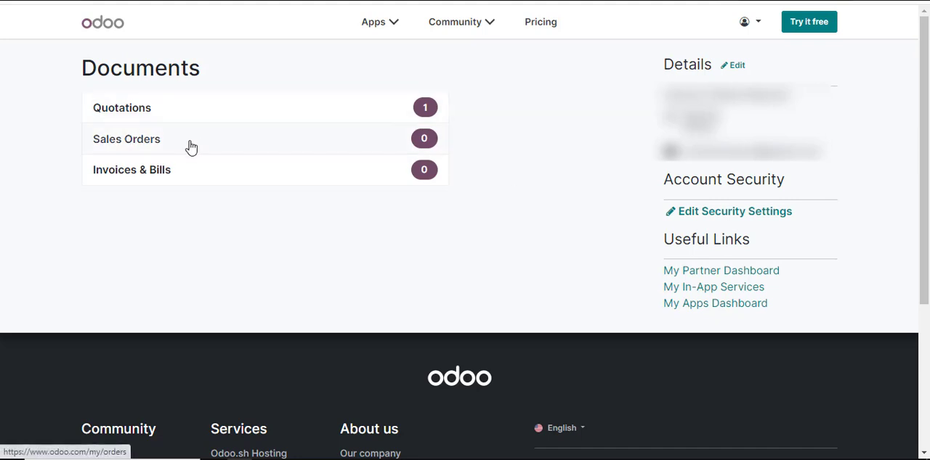
pyautogui.moveTo(208, 177)
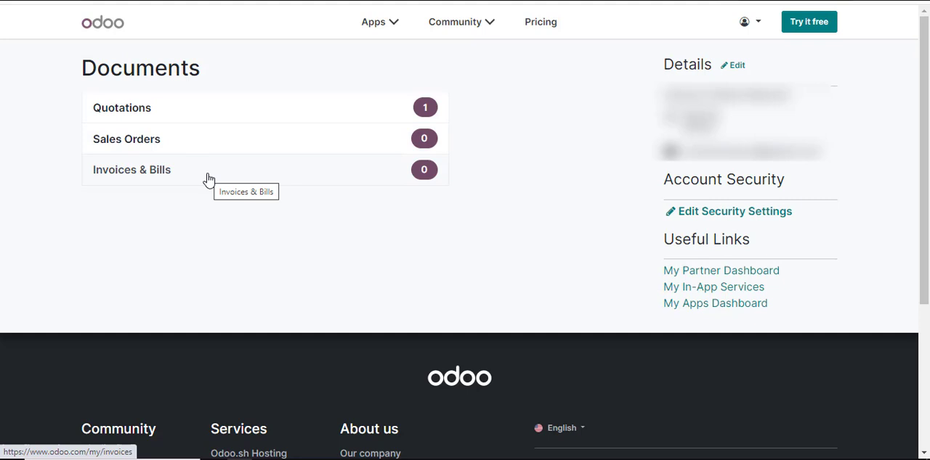
pyautogui.moveTo(266, 179)
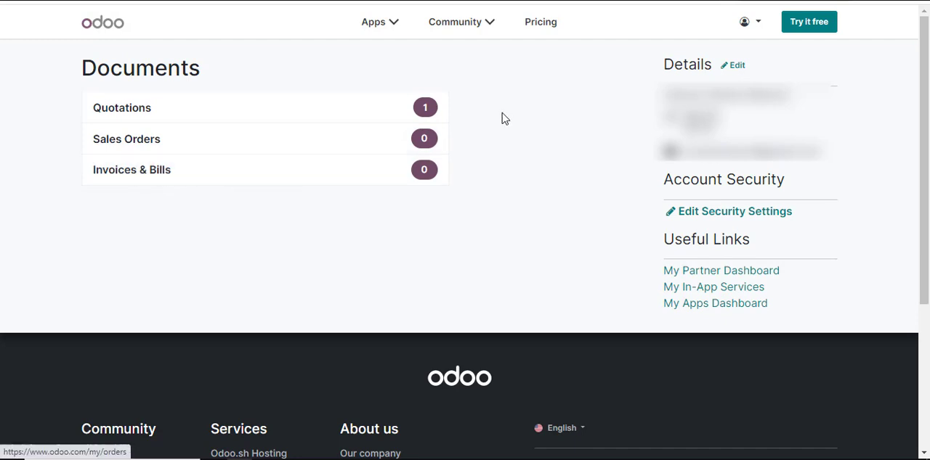
pyautogui.moveTo(142, 231)
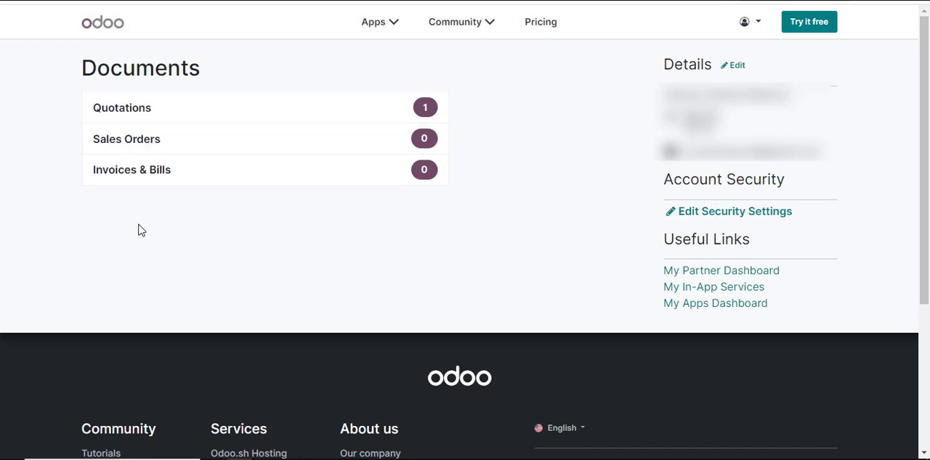
pyautogui.moveTo(214, 178)
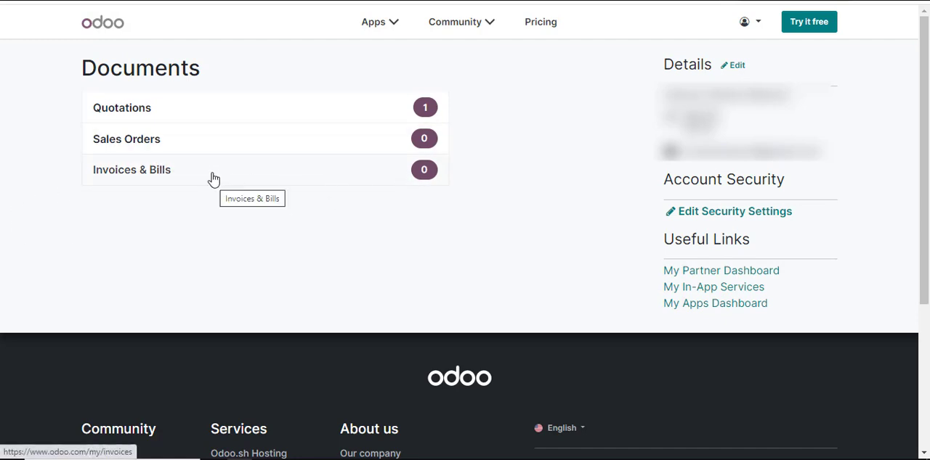
# Open the Quotations list under Documents on the My Account page
pyautogui.click(131, 169)
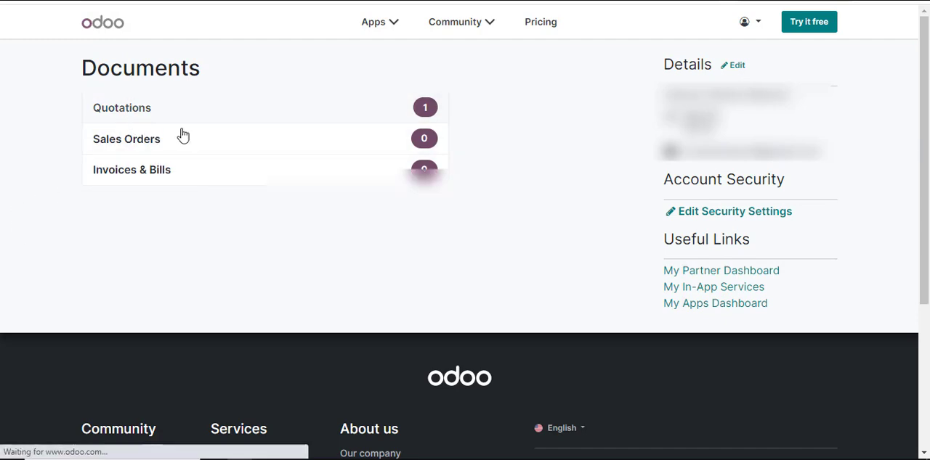
# Open quotation SO2023/3092155, the US$ 9.10 Standard Plan, from the Quotations list
pyautogui.click(121, 108)
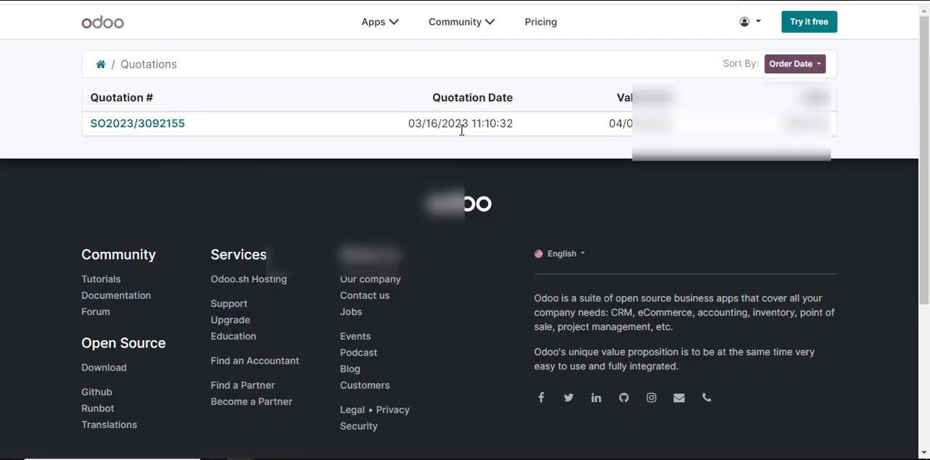
pyautogui.click(138, 123)
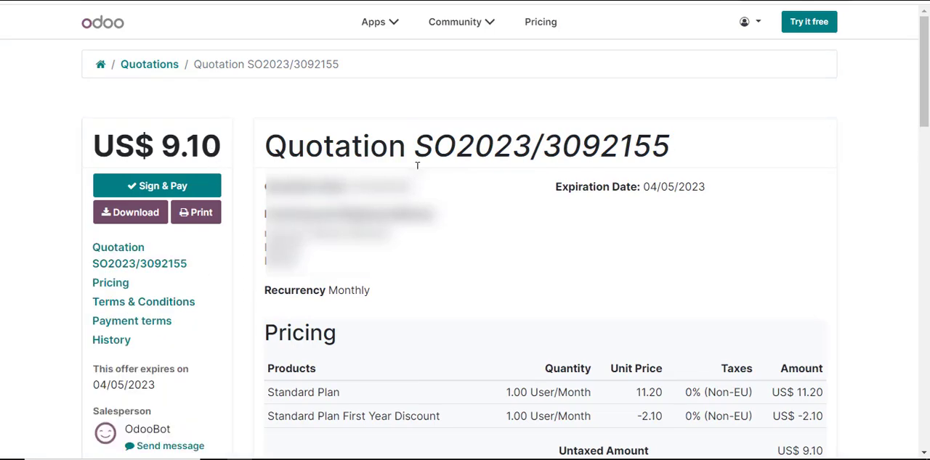
pyautogui.moveTo(181, 392)
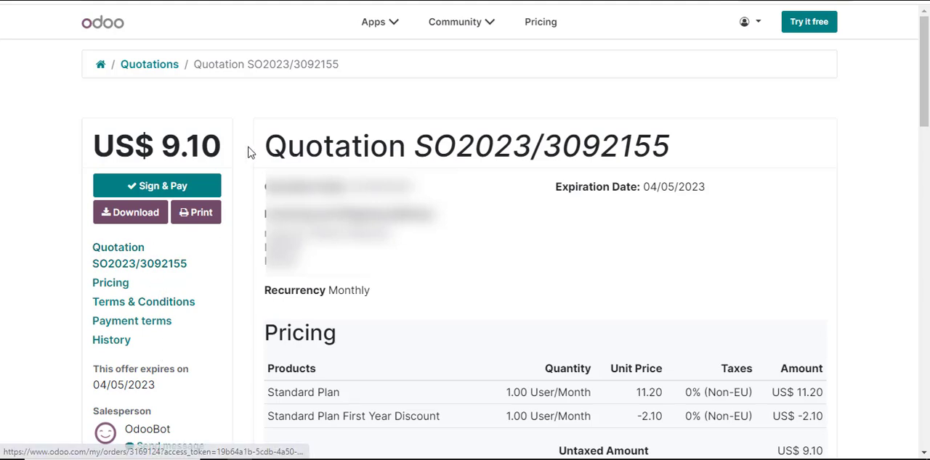
pyautogui.moveTo(97, 408)
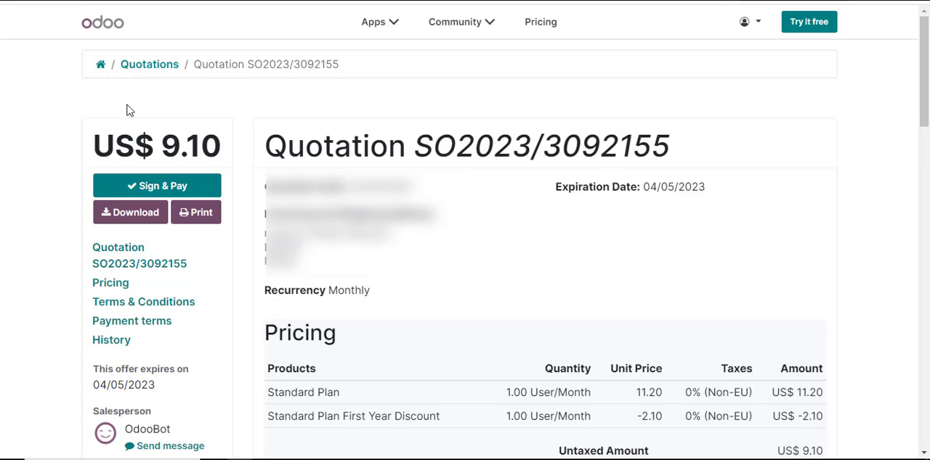
pyautogui.moveTo(11, 4)
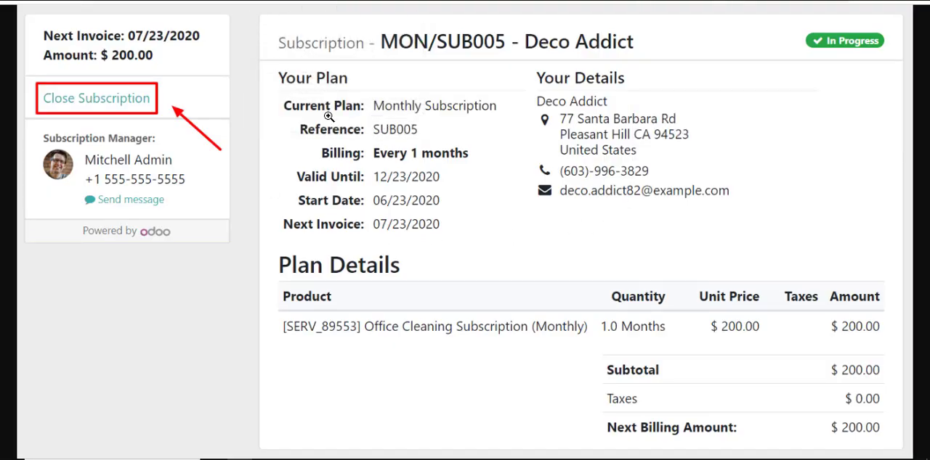
pyautogui.moveTo(398, 128)
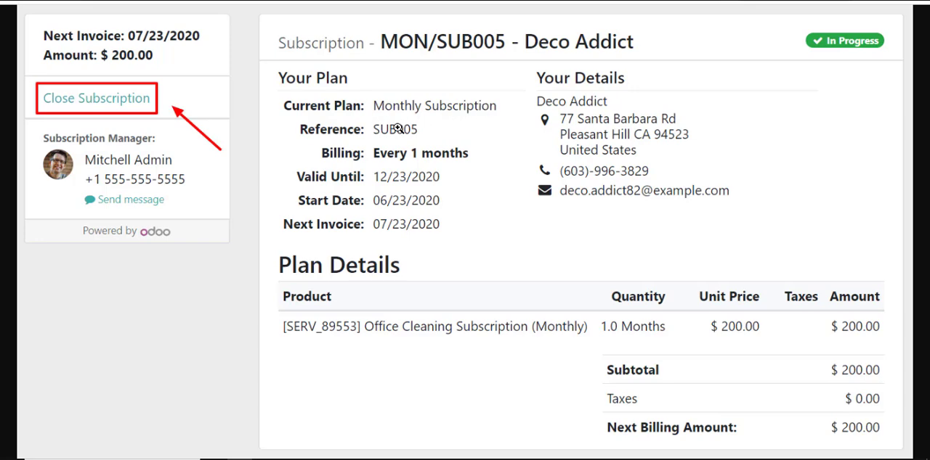
pyautogui.moveTo(494, 162)
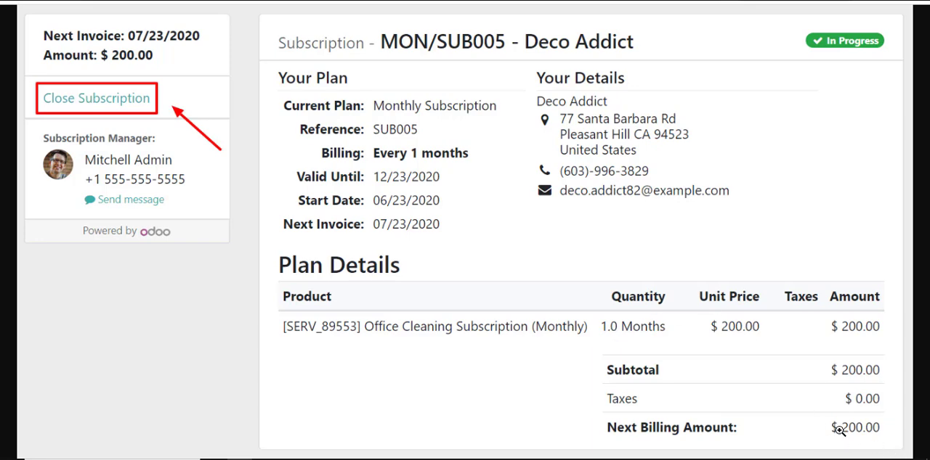
pyautogui.moveTo(813, 410)
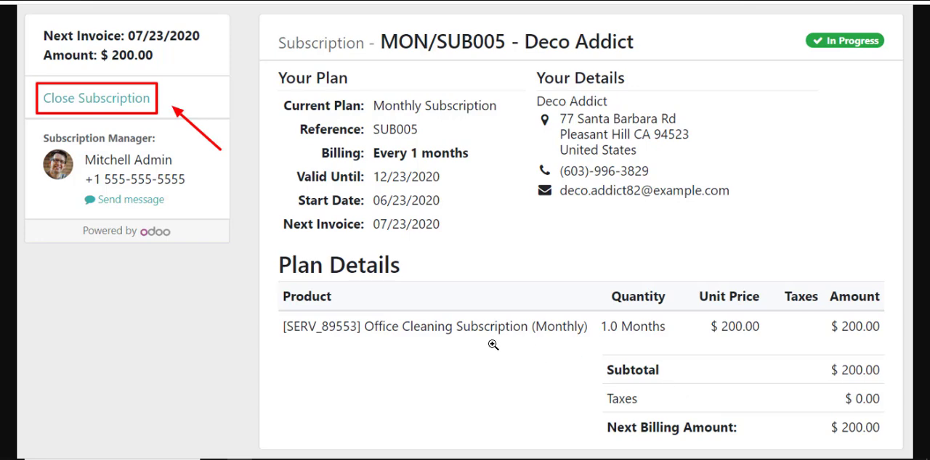
pyautogui.moveTo(123, 108)
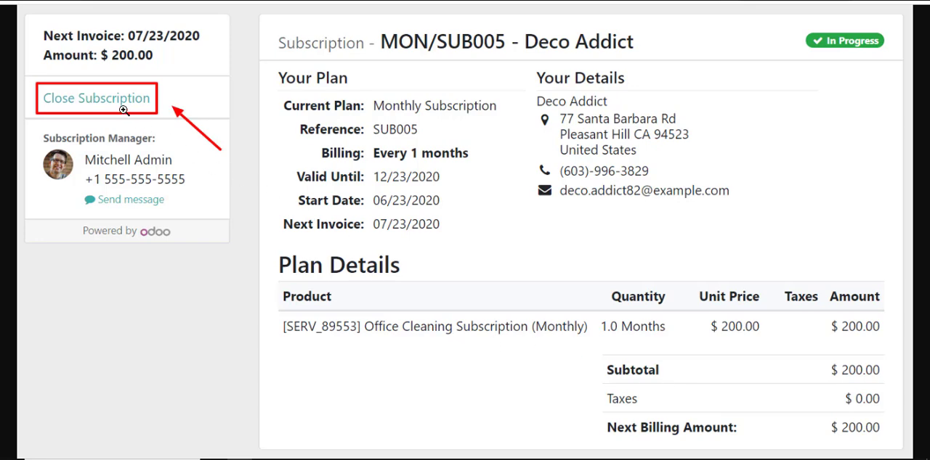
pyautogui.moveTo(93, 104)
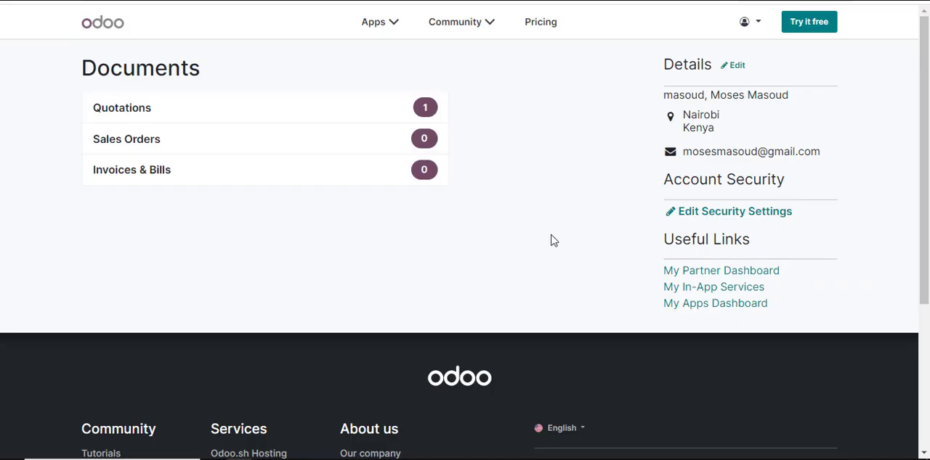
pyautogui.moveTo(574, 153)
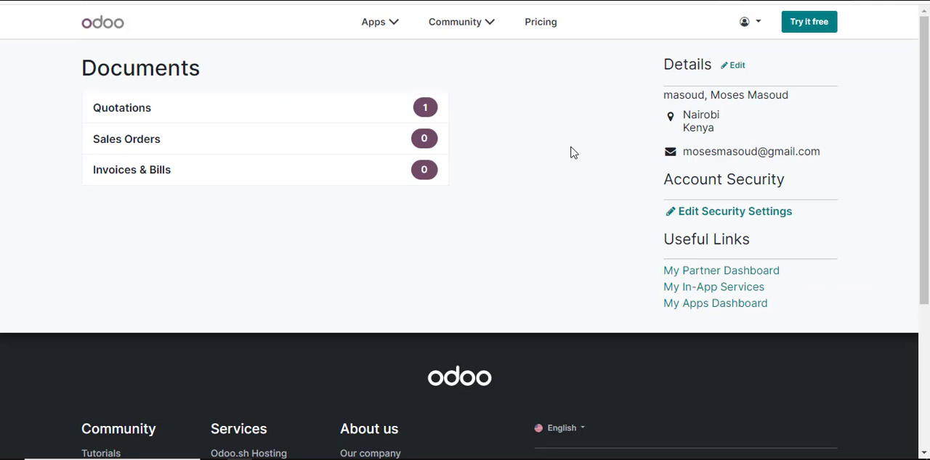
pyautogui.moveTo(332, 45)
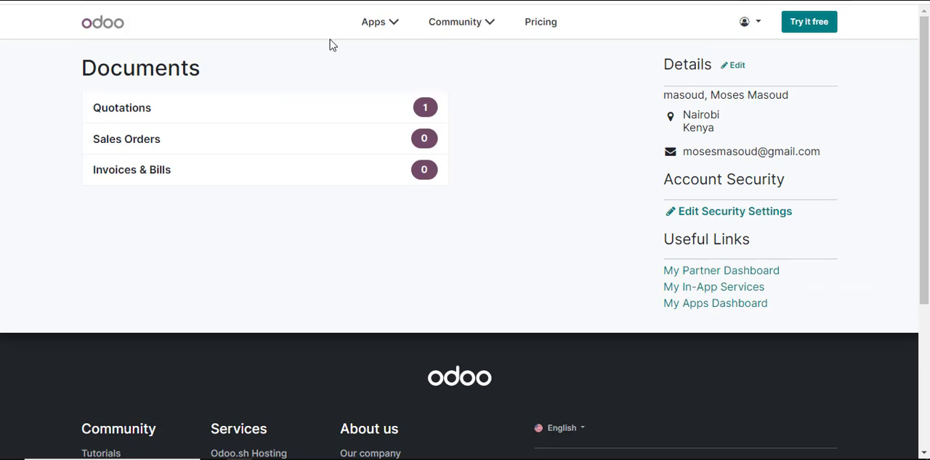